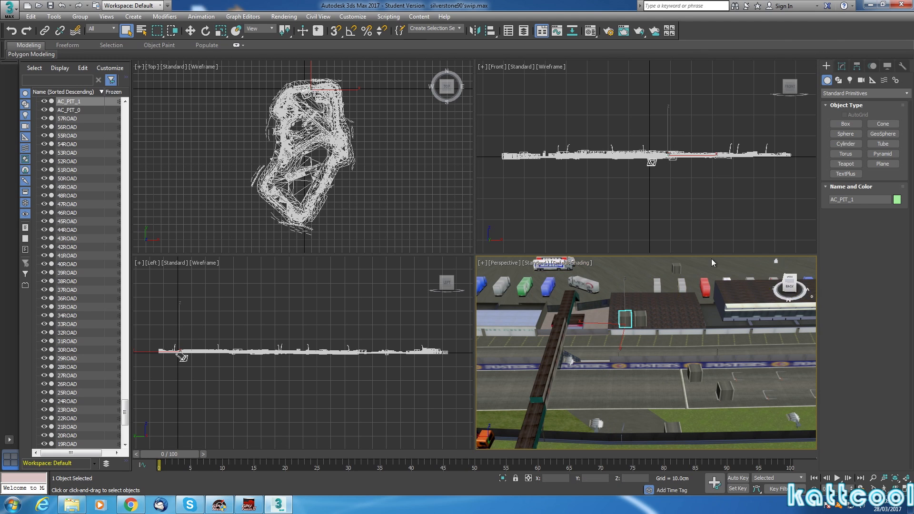
pyautogui.moveTo(797, 231)
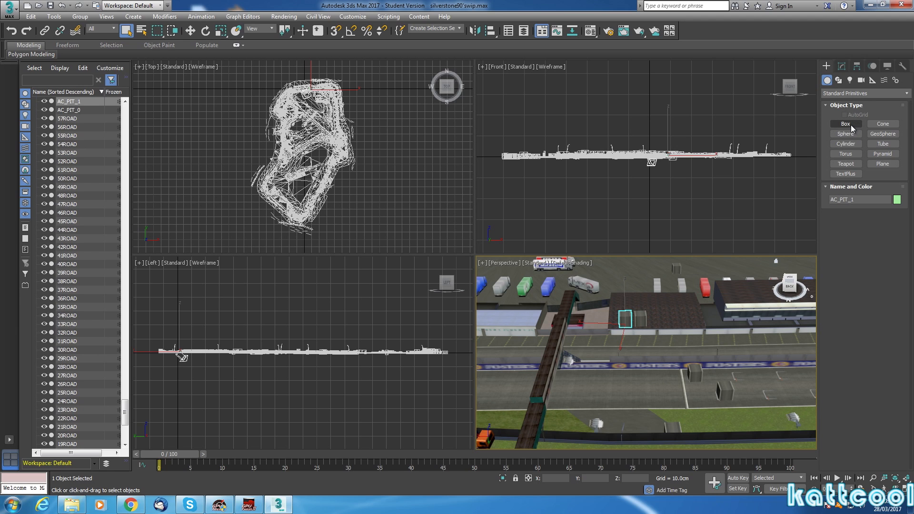
# Step: Activate the Box tool under Standard Primitives in the Create panel
pyautogui.click(846, 123)
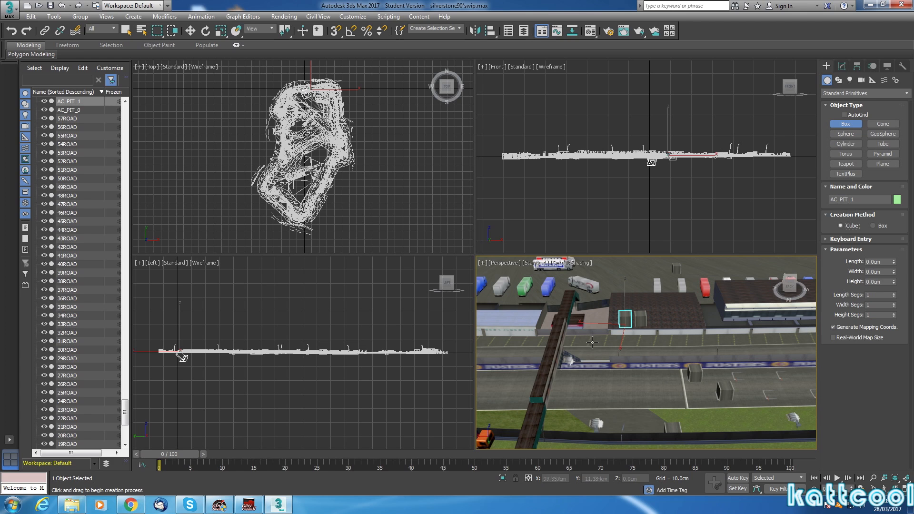
pyautogui.moveTo(601, 327)
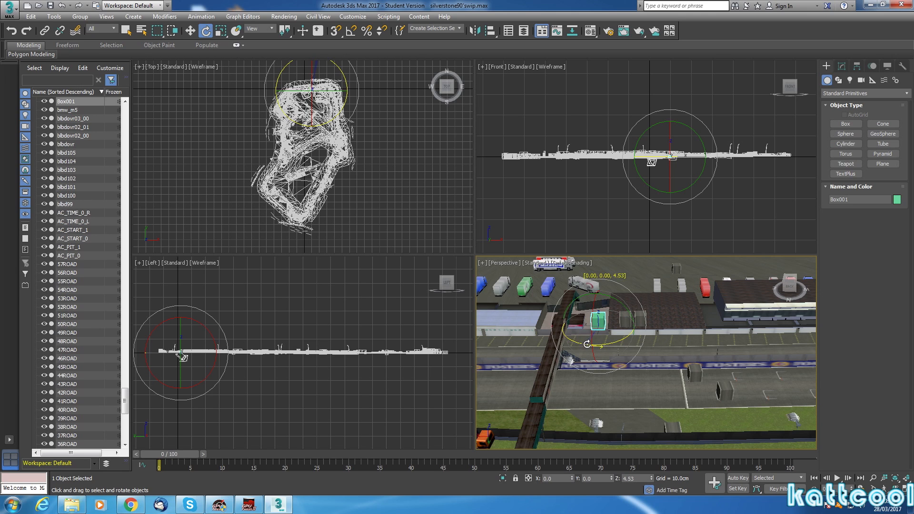
# Step: Rotate the new box Box001 slightly about its Z axis above the pit area
pyautogui.moveTo(587, 327); pyautogui.dragTo(598, 347)
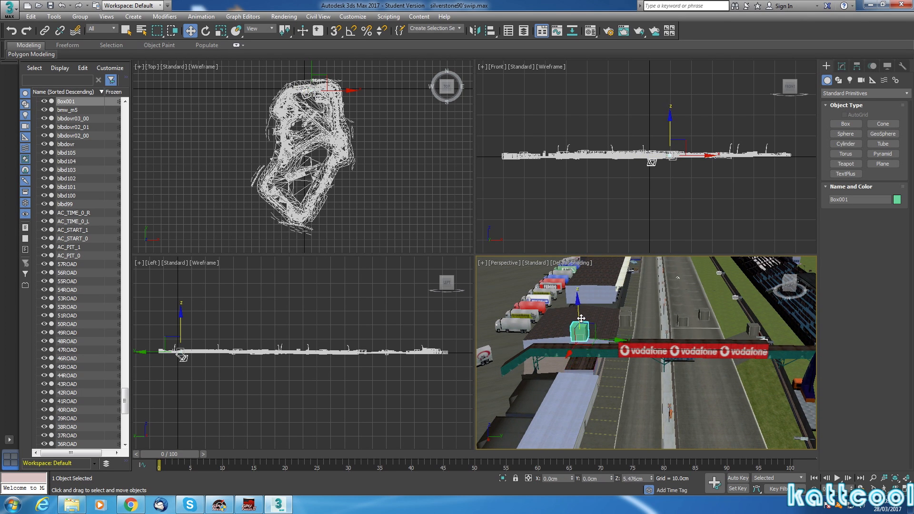
# Step: Move Box001 along the gizmo axes onto the pit stall in front of the garages
pyautogui.moveTo(580, 318); pyautogui.dragTo(599, 331)
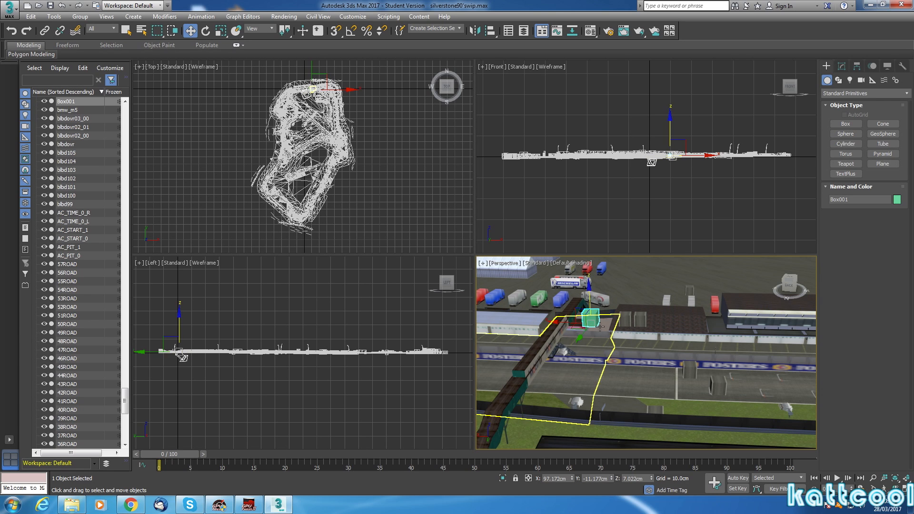
pyautogui.moveTo(589, 318); pyautogui.dragTo(592, 324)
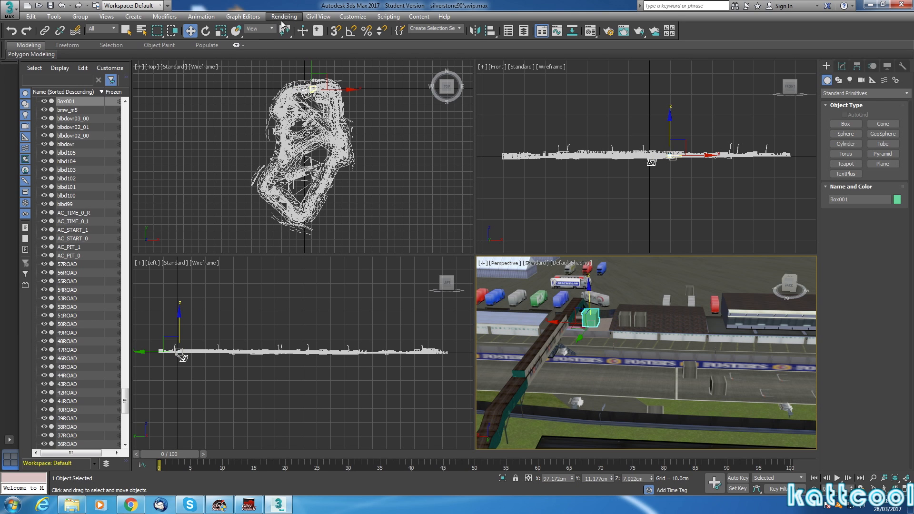
pyautogui.moveTo(283, 16)
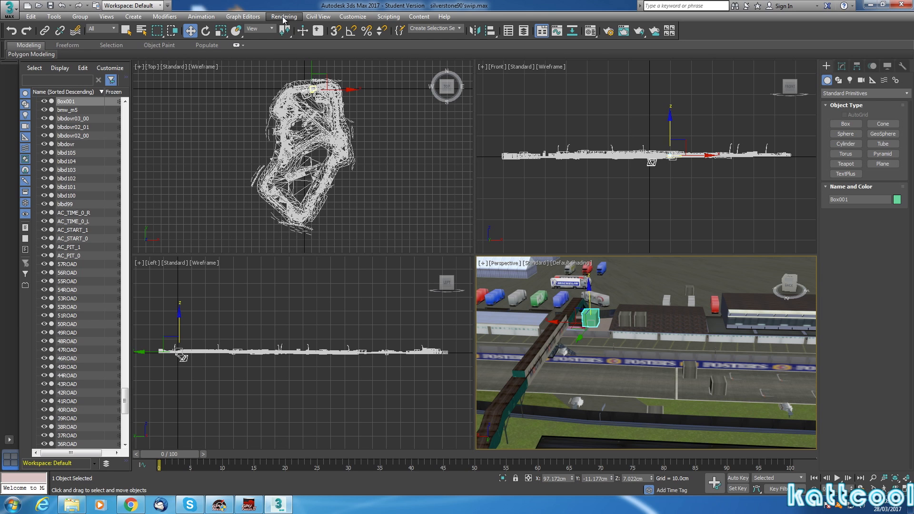
# Step: Bring up the Compact Material Editor and select the 02 - Default sample slot
pyautogui.click(283, 16)
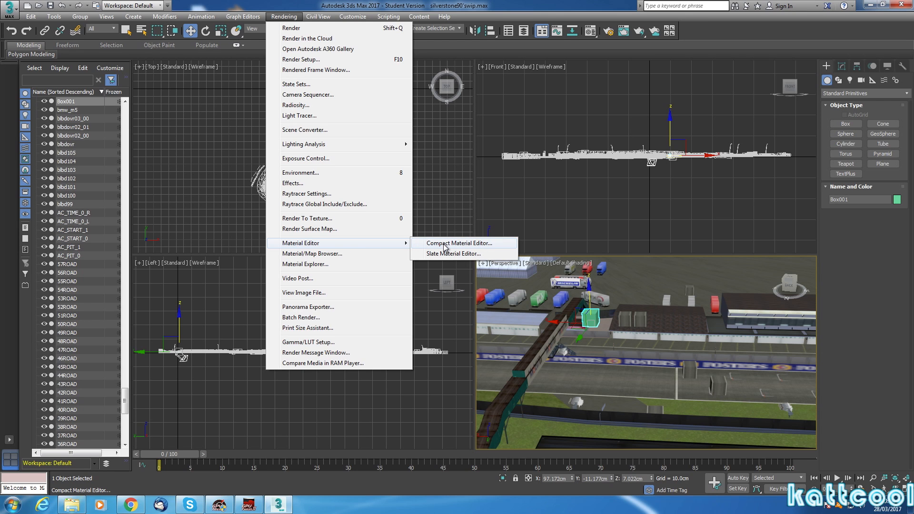
pyautogui.click(460, 243)
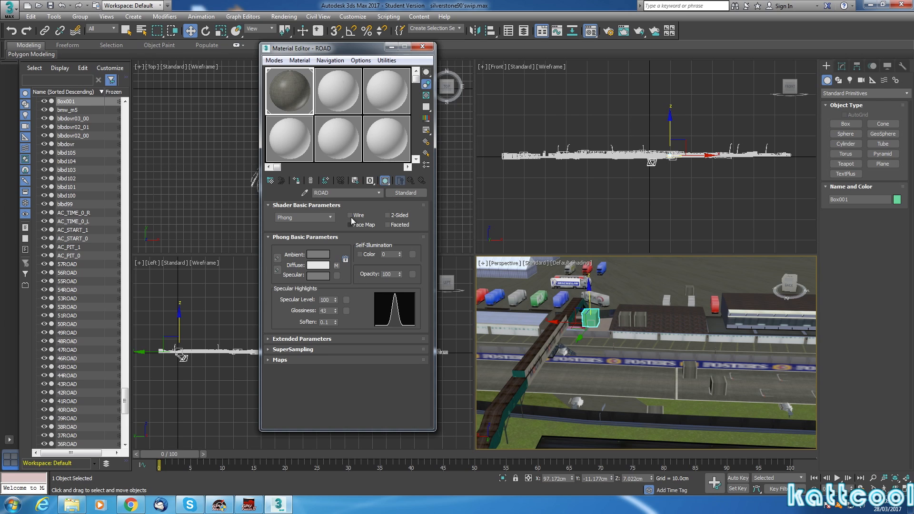
pyautogui.moveTo(338, 94)
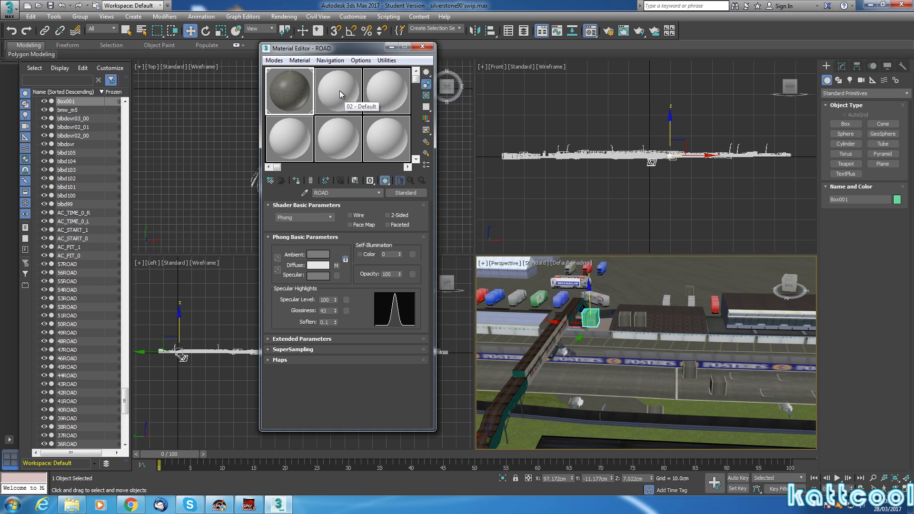
pyautogui.moveTo(468, 223)
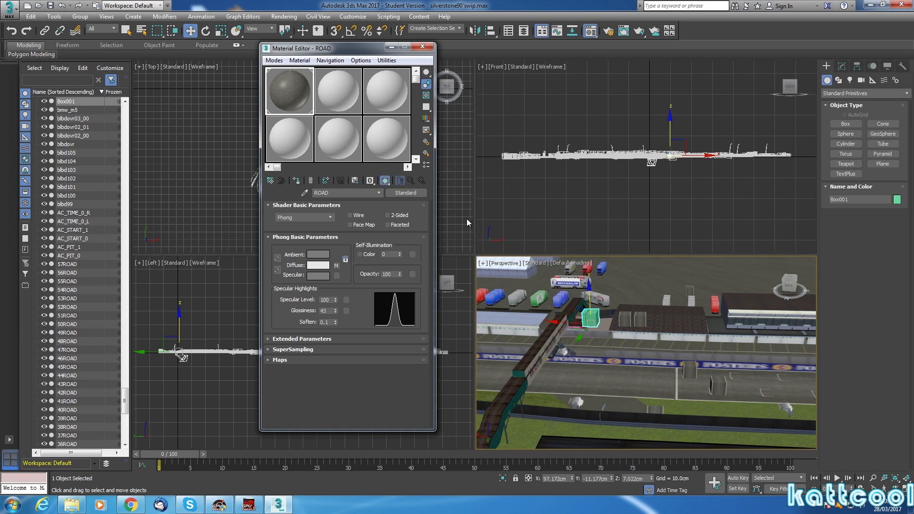
pyautogui.moveTo(340, 95)
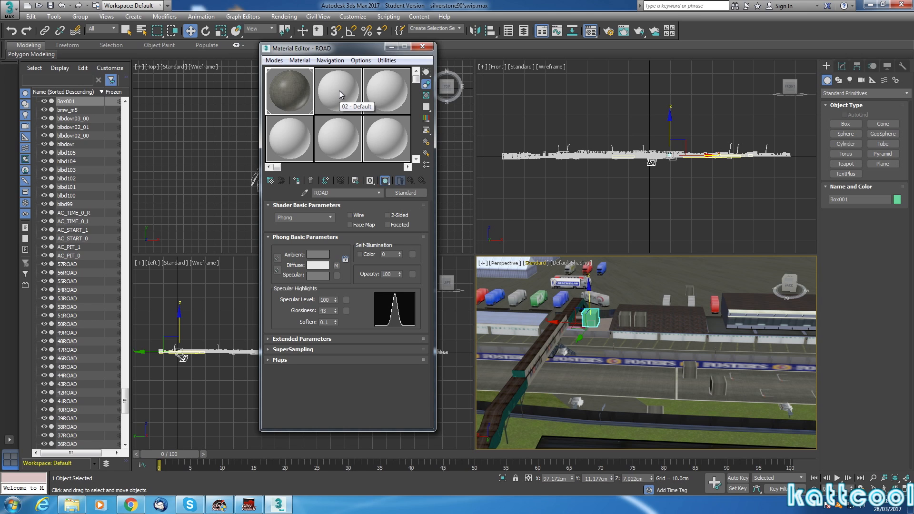
pyautogui.click(336, 91)
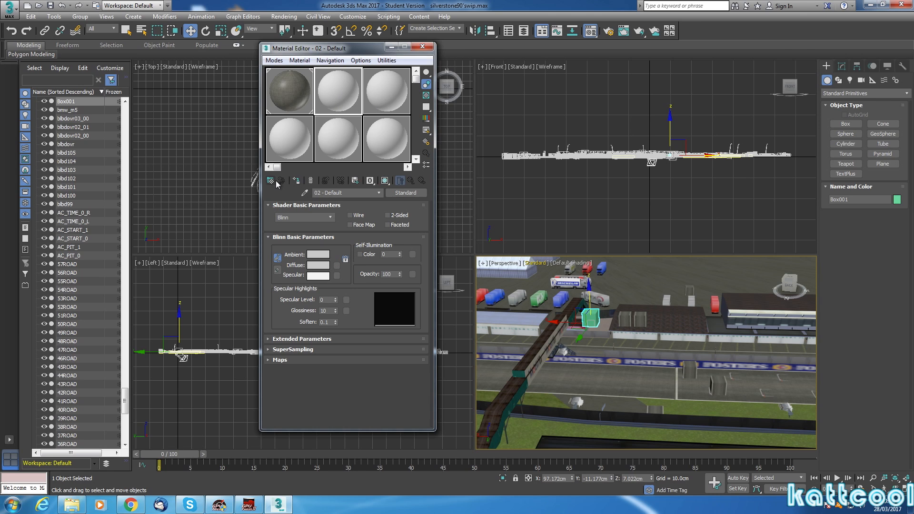
pyautogui.moveTo(268, 180)
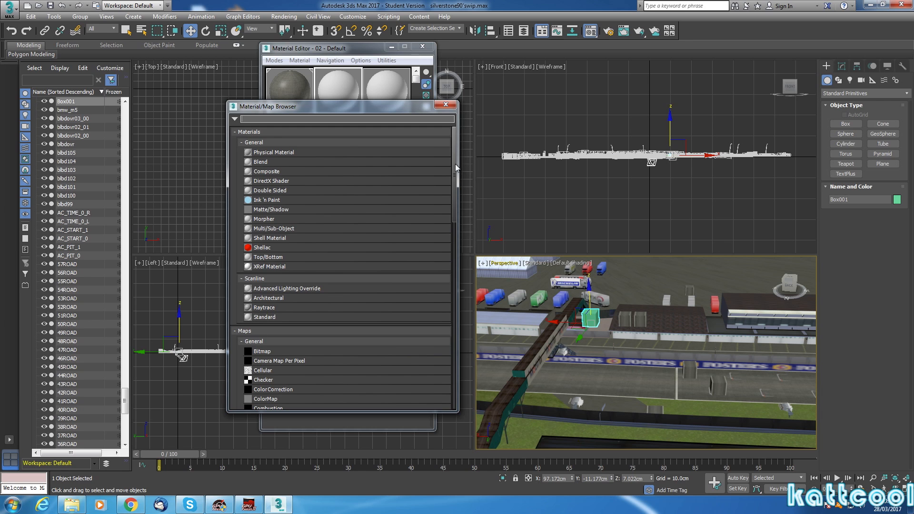
# Step: Pick the FENCEB scene material and assign it to the selected box
pyautogui.scroll(-3)
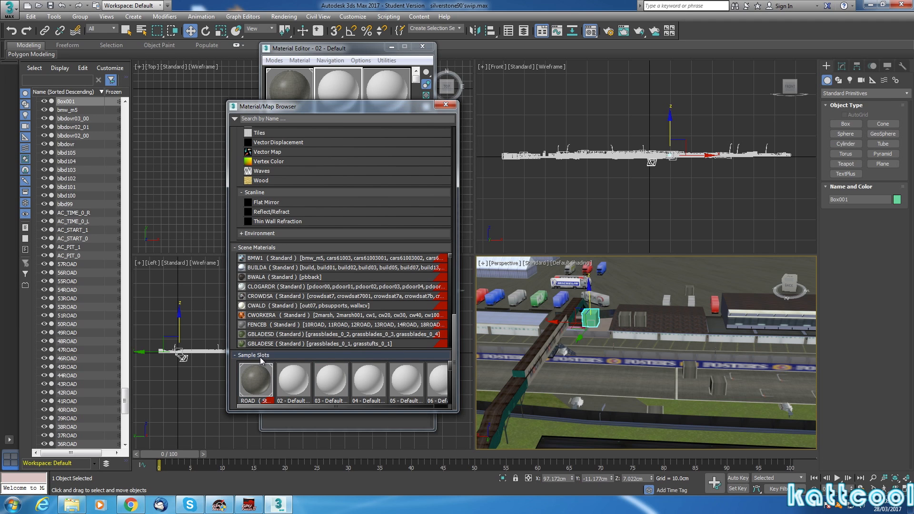
pyautogui.moveTo(262, 324)
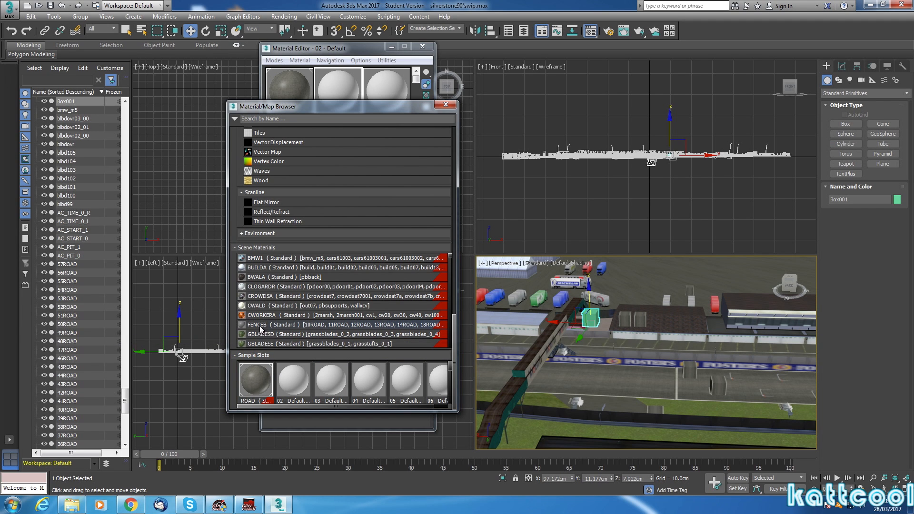
pyautogui.moveTo(266, 329)
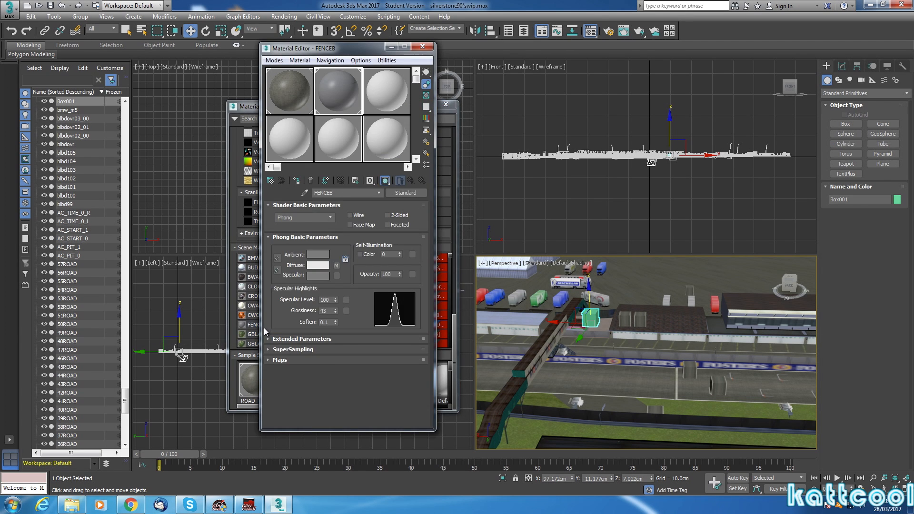
pyautogui.moveTo(340, 88)
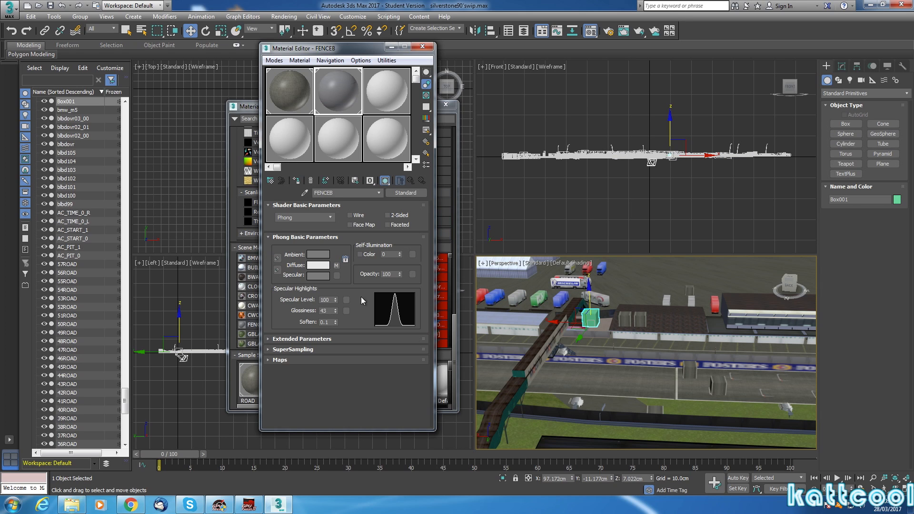
pyautogui.moveTo(297, 181)
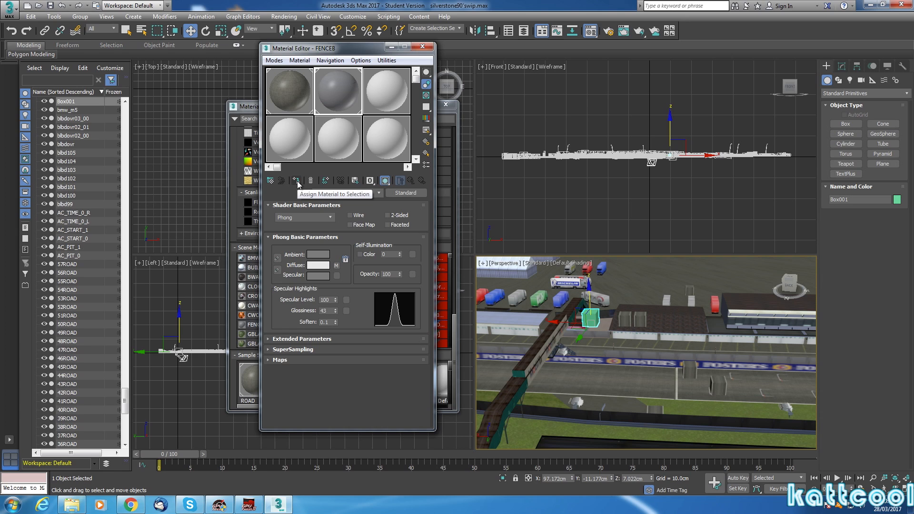
pyautogui.click(297, 180)
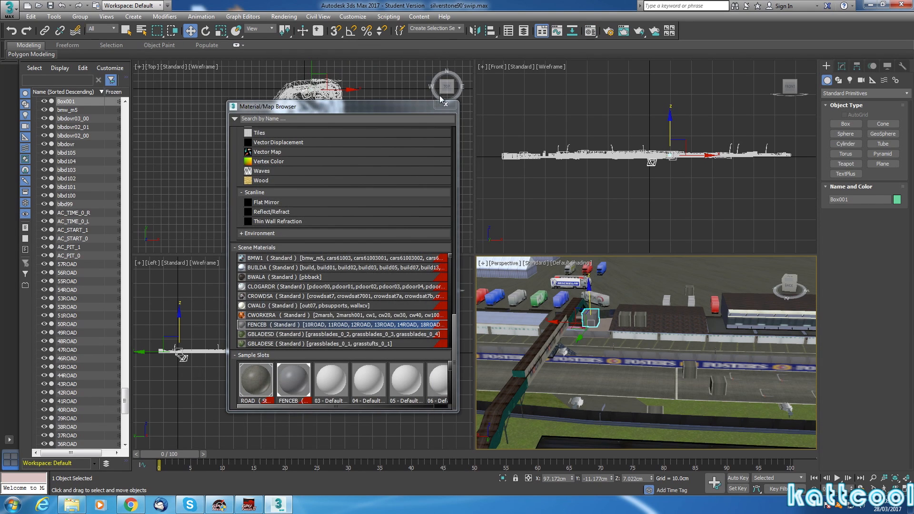
# Step: Close the material browser and rename the box to AC_PIT_2 in the scene list
pyautogui.click(449, 97)
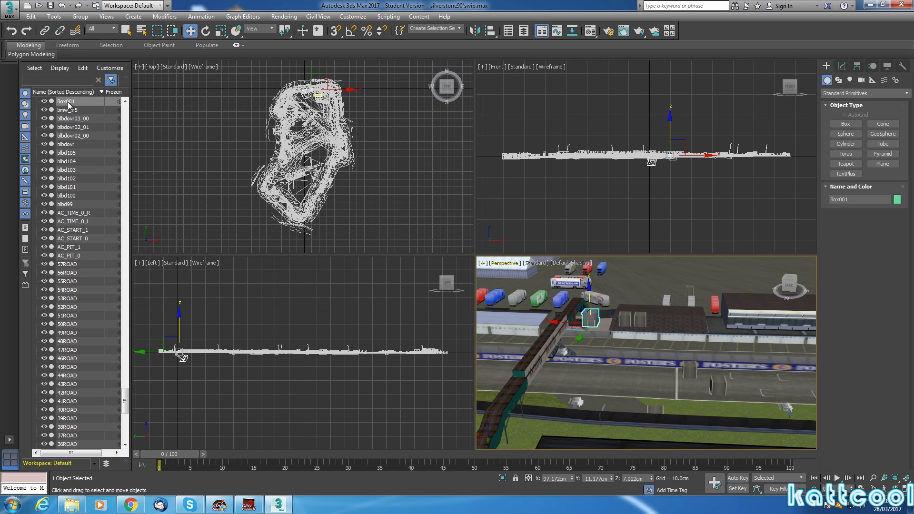
pyautogui.doubleClick(65, 101)
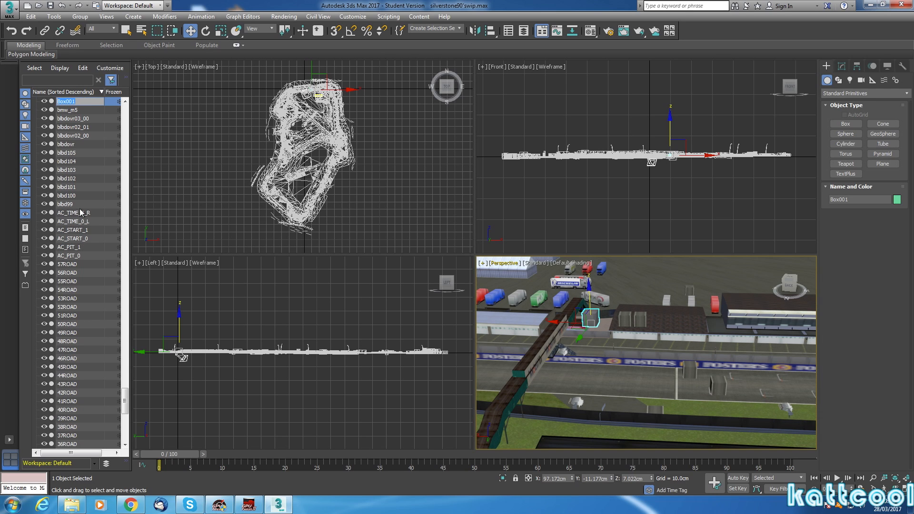
pyautogui.moveTo(80, 246)
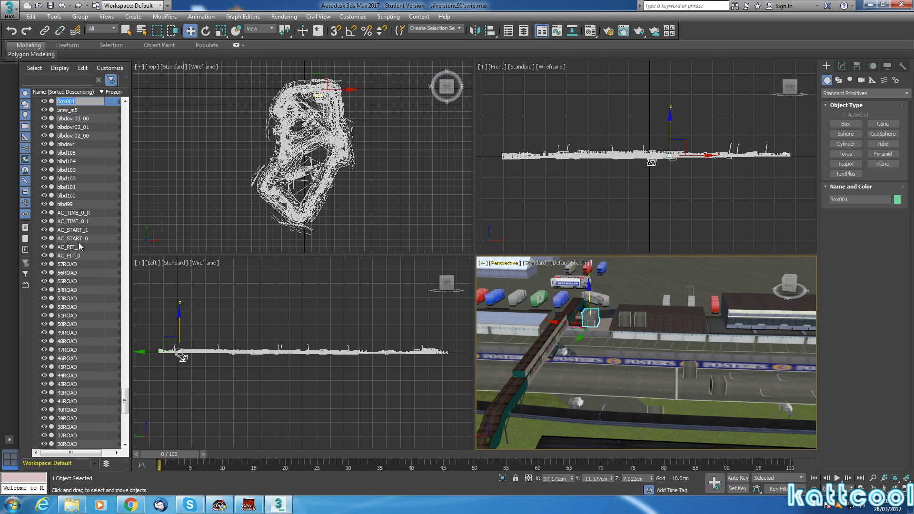
pyautogui.moveTo(76, 253)
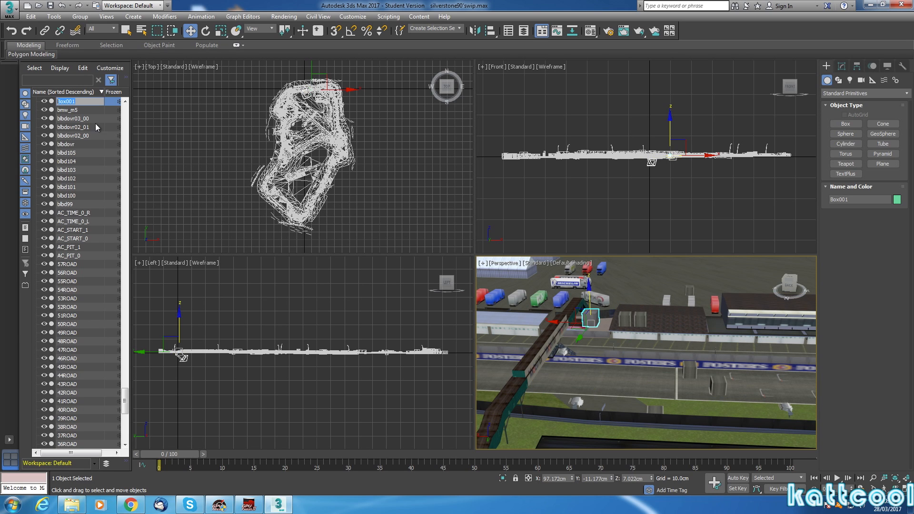
pyautogui.moveTo(80, 136)
pyautogui.write('AC_PIT')
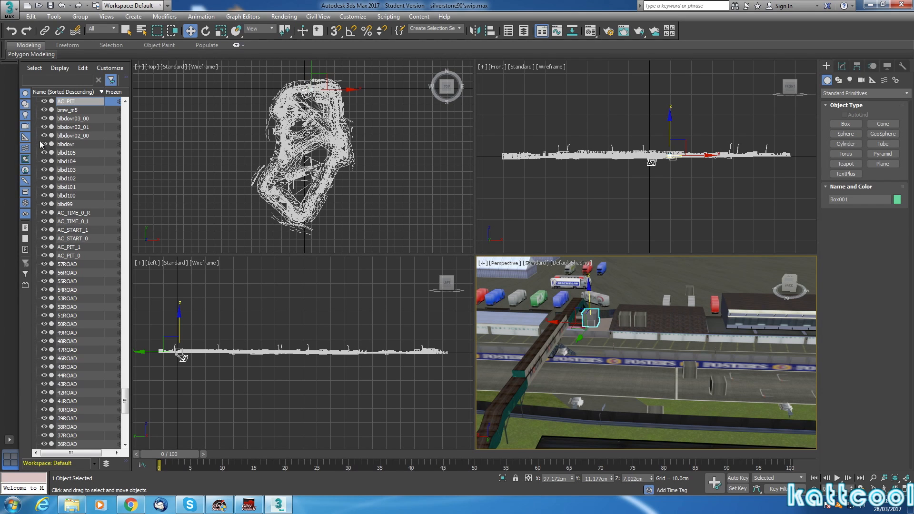
pyautogui.moveTo(17, 147)
pyautogui.write('_2')
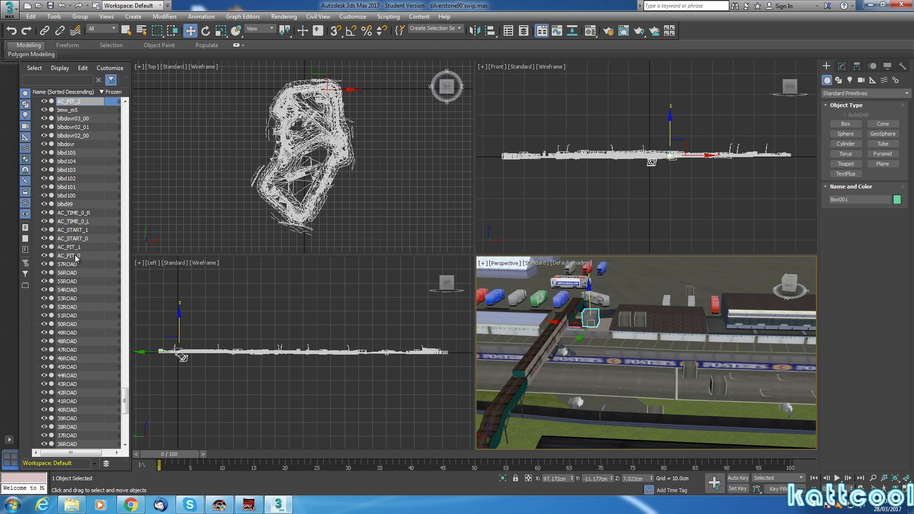
pyautogui.moveTo(76, 263)
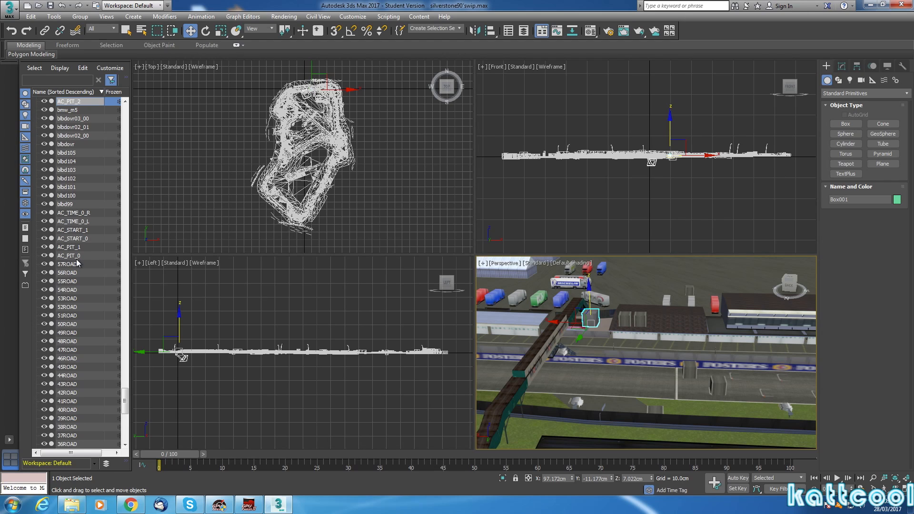
pyautogui.moveTo(75, 261)
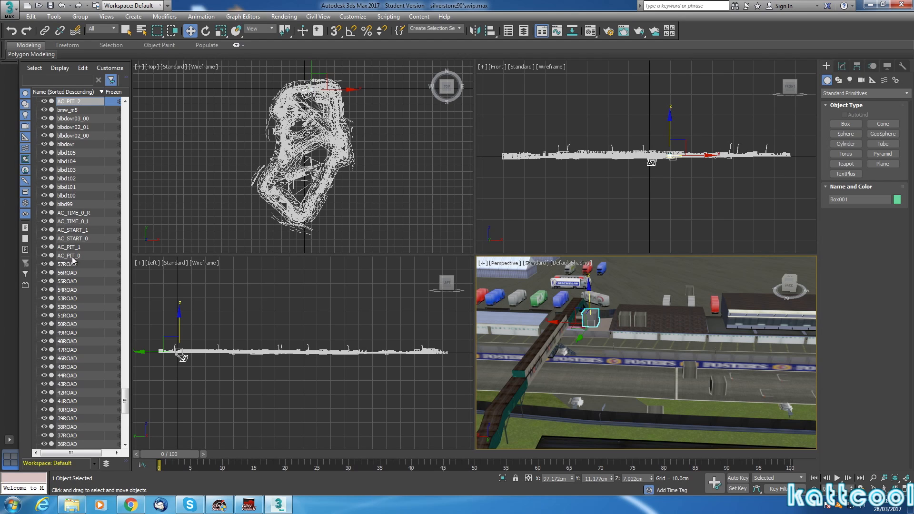
pyautogui.moveTo(81, 259)
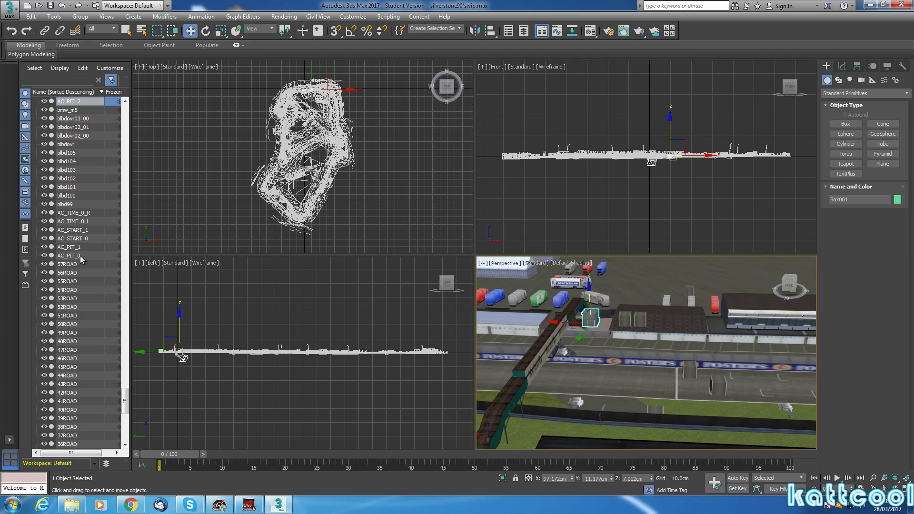
pyautogui.moveTo(84, 258)
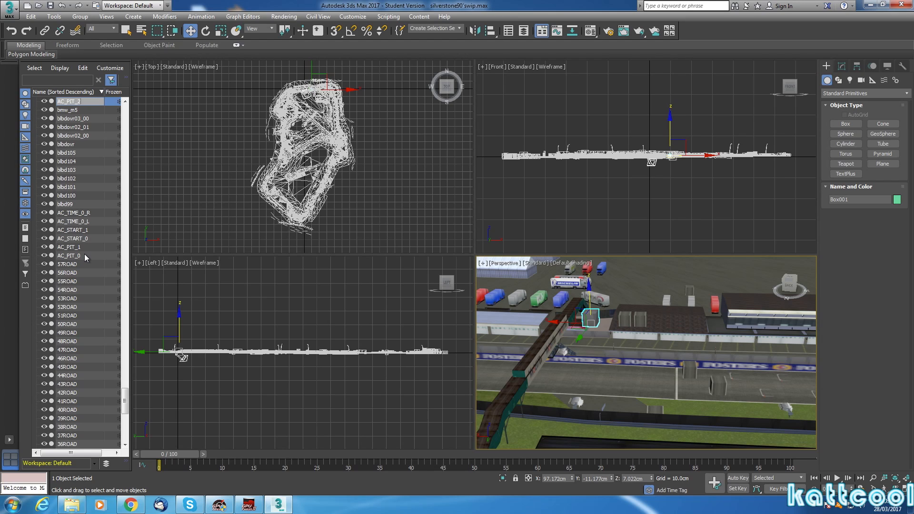
pyautogui.moveTo(177, 169)
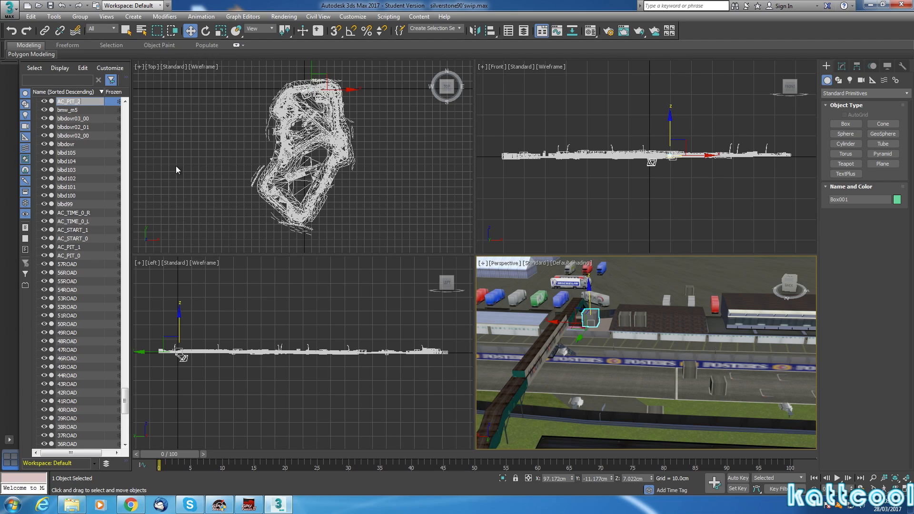
pyautogui.click(67, 109)
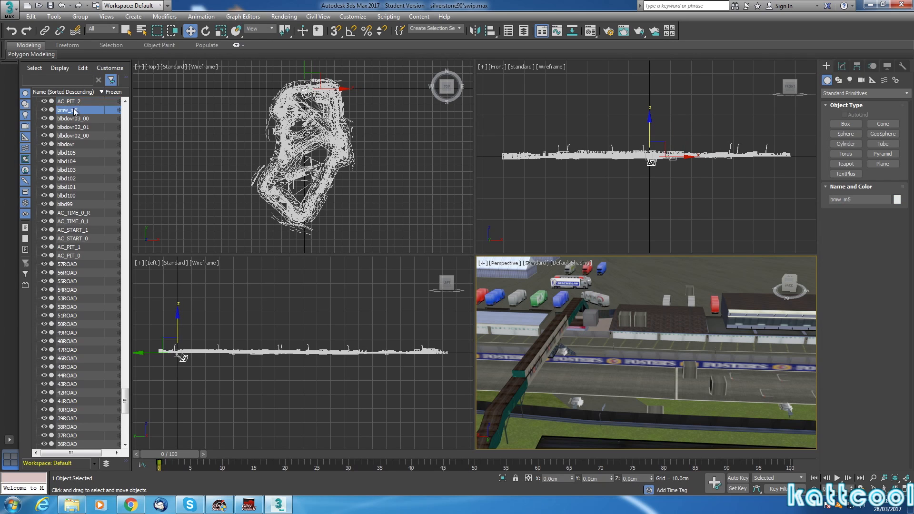
pyautogui.click(68, 101)
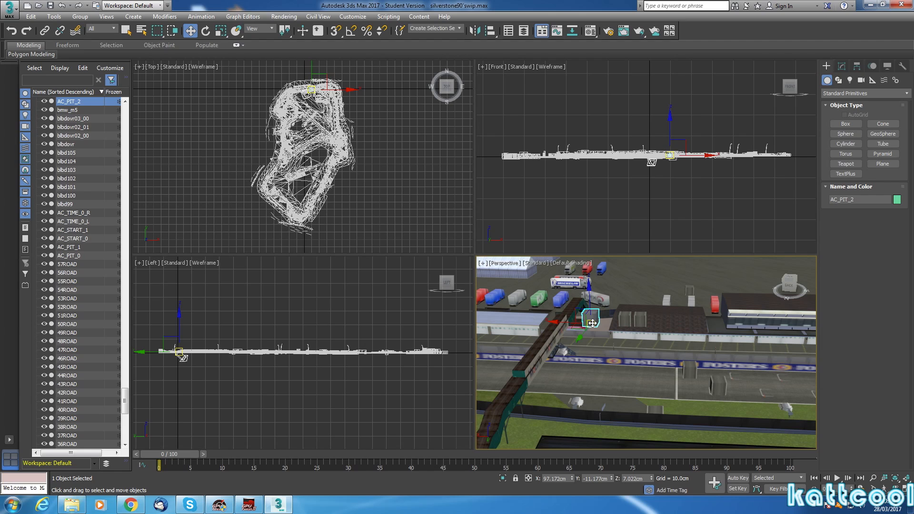
# Step: Clone AC_PIT_2 as an independent Copy named AC_PIT_3 for the next pit box
pyautogui.rightClick(591, 323)
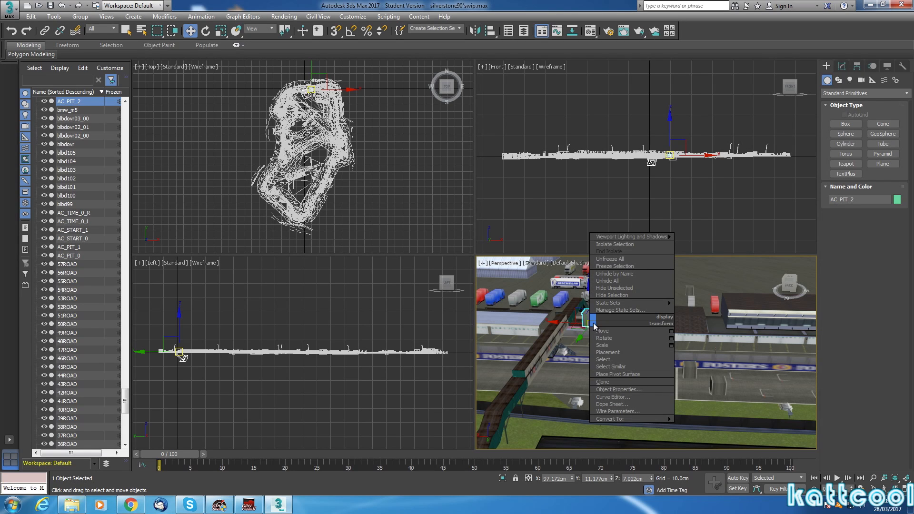
pyautogui.moveTo(614, 389)
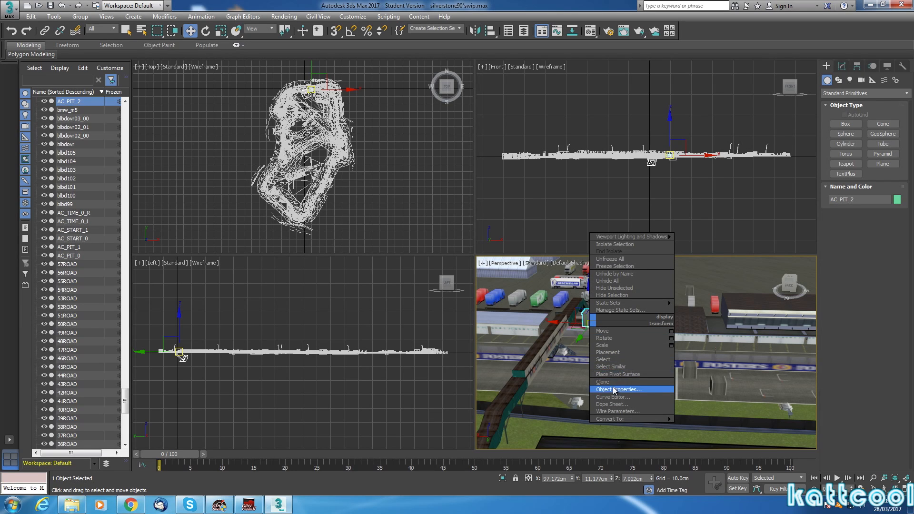
pyautogui.click(602, 382)
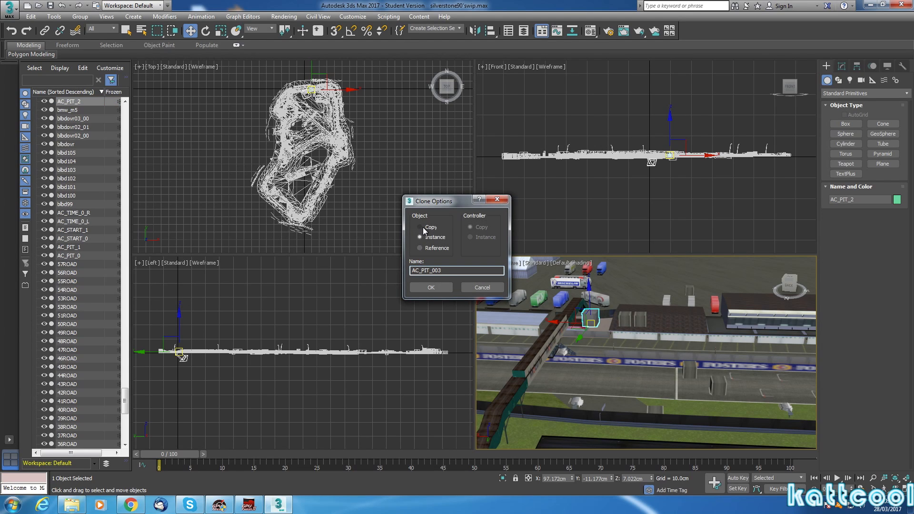
pyautogui.click(420, 237)
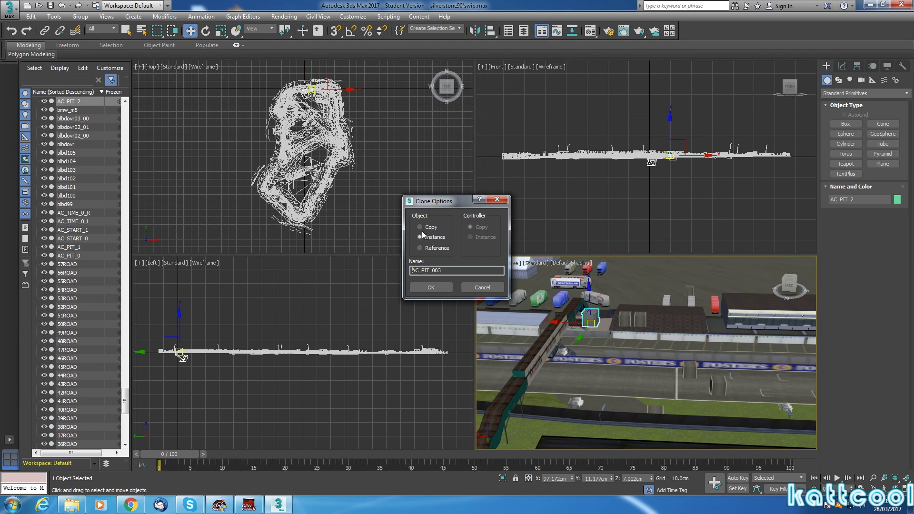
pyautogui.click(420, 226)
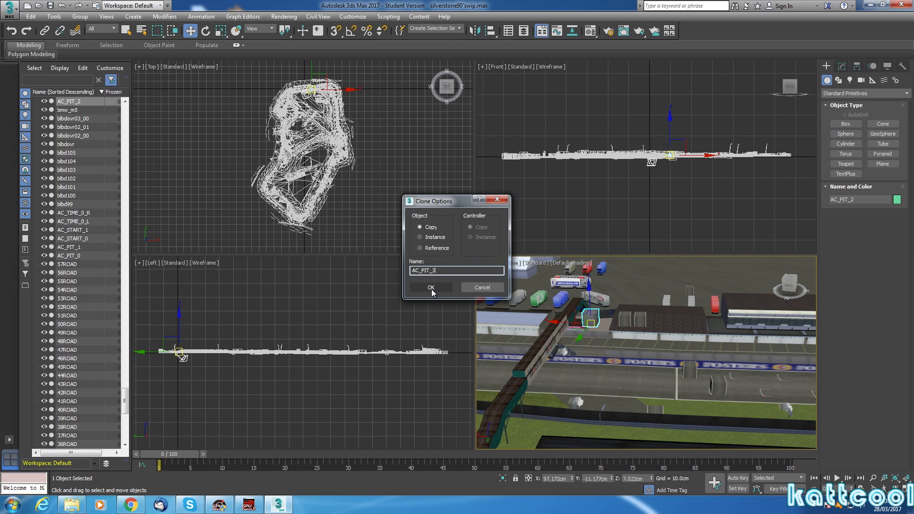
pyautogui.click(430, 288)
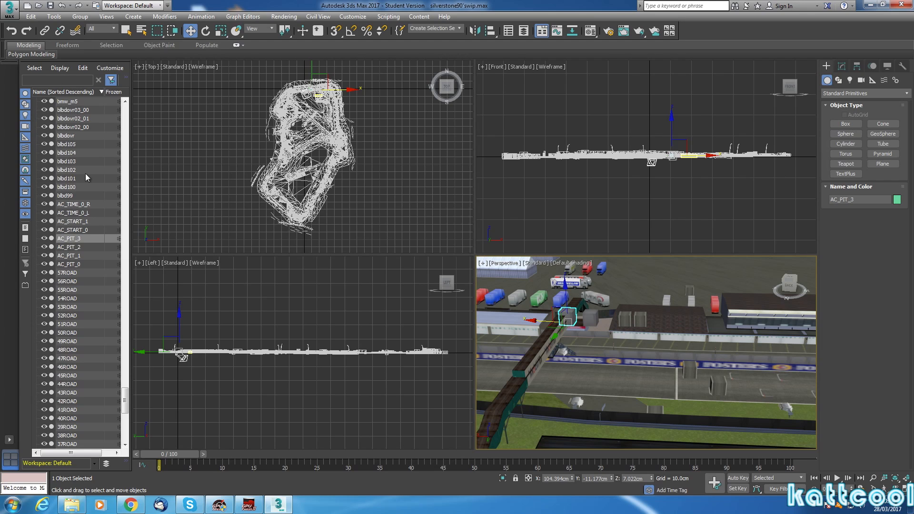
# Step: Clone AC_PIT_3 as an independent Copy and name it AC_START_2
pyautogui.rightClick(69, 238)
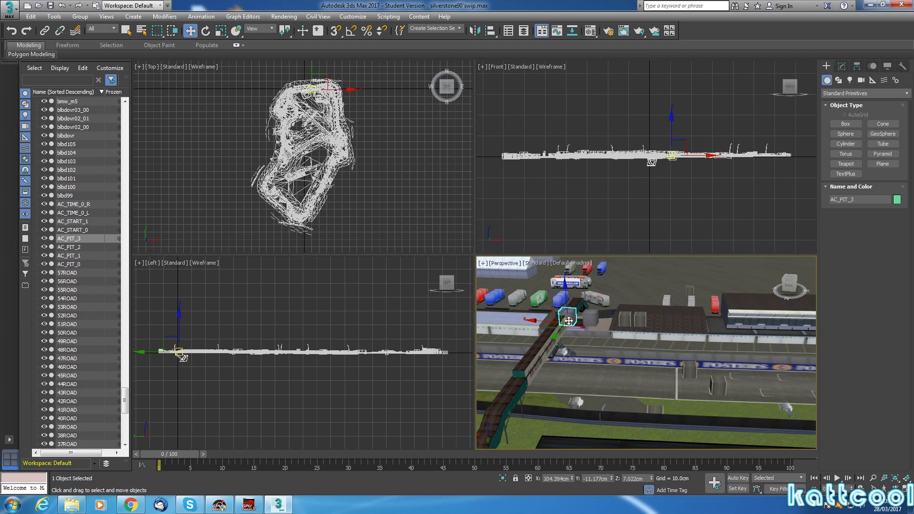
pyautogui.rightClick(568, 318)
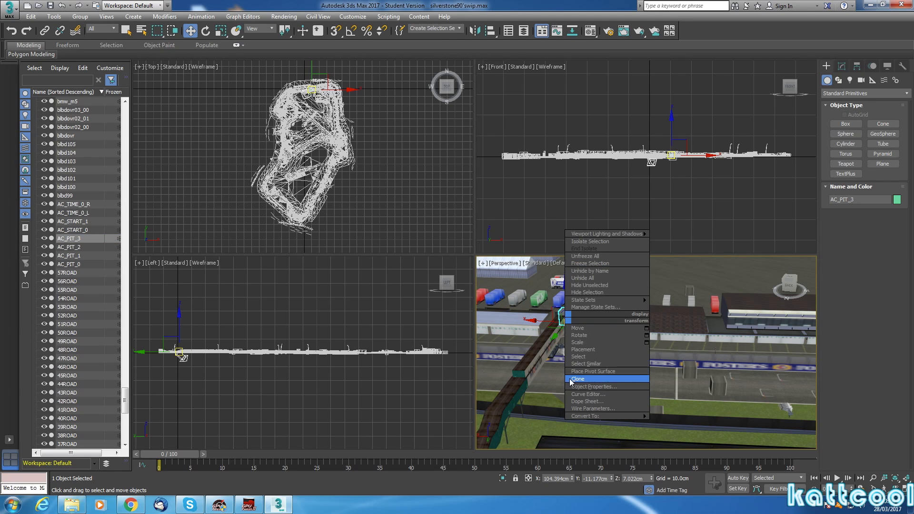
pyautogui.click(577, 379)
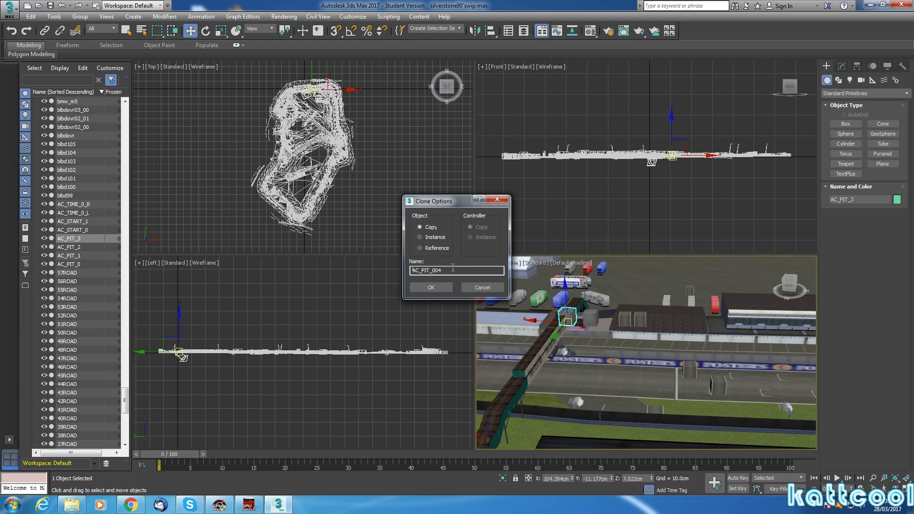
pyautogui.doubleClick(431, 269)
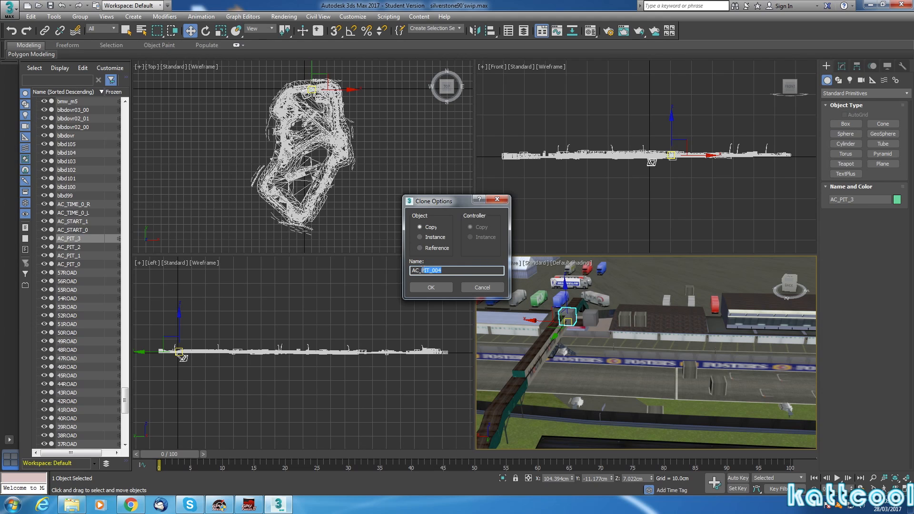
pyautogui.write('AC_START')
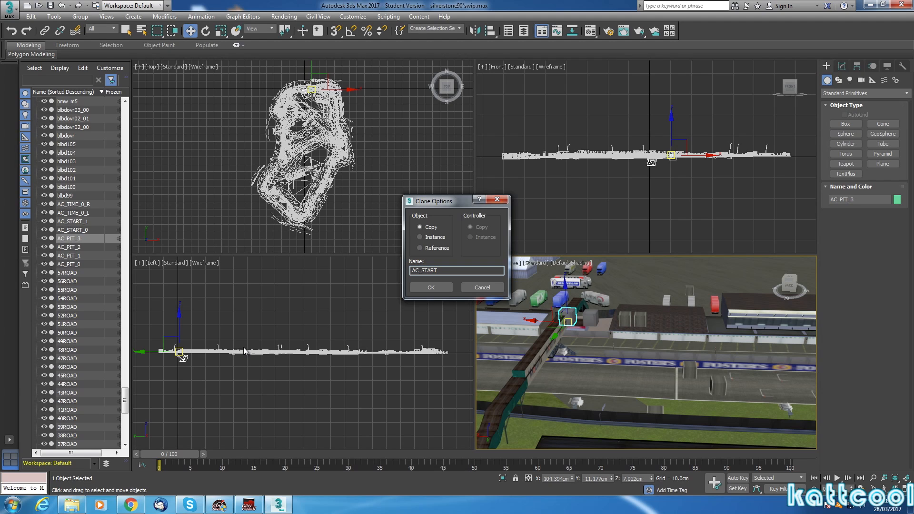
pyautogui.write('_2')
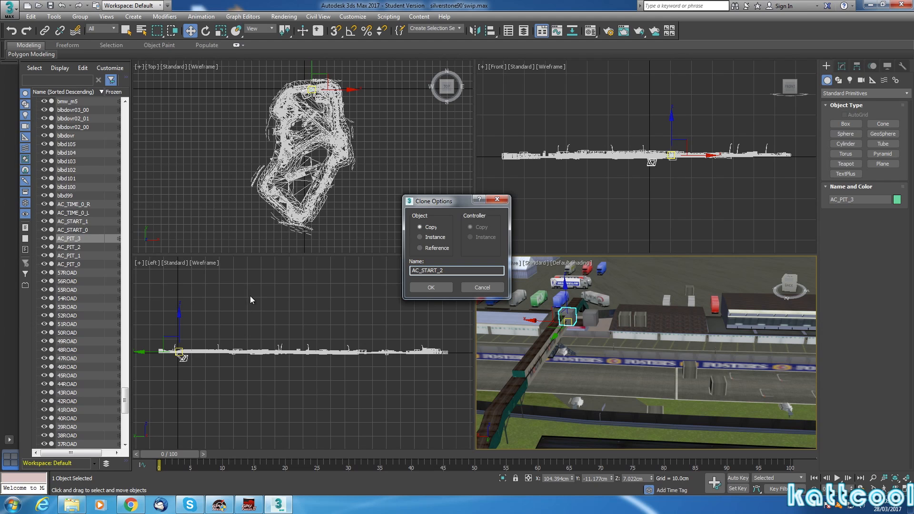
pyautogui.click(430, 287)
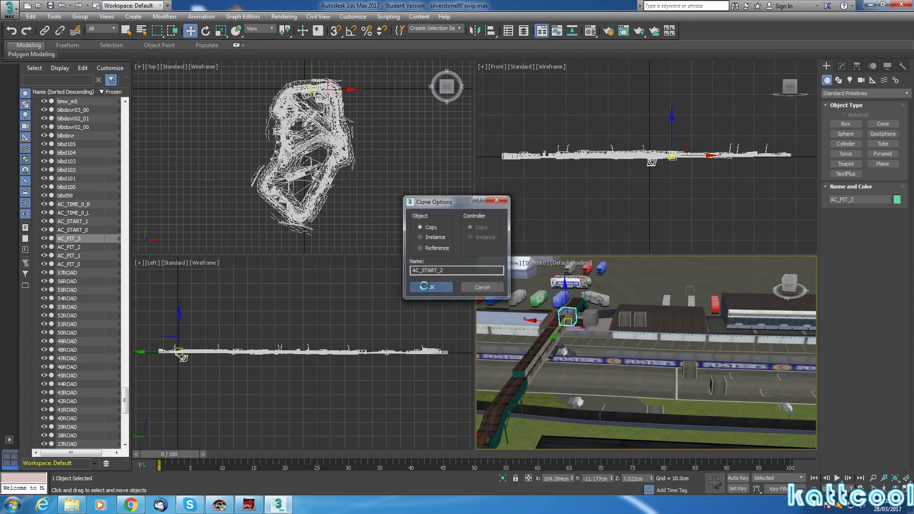
pyautogui.click(430, 287)
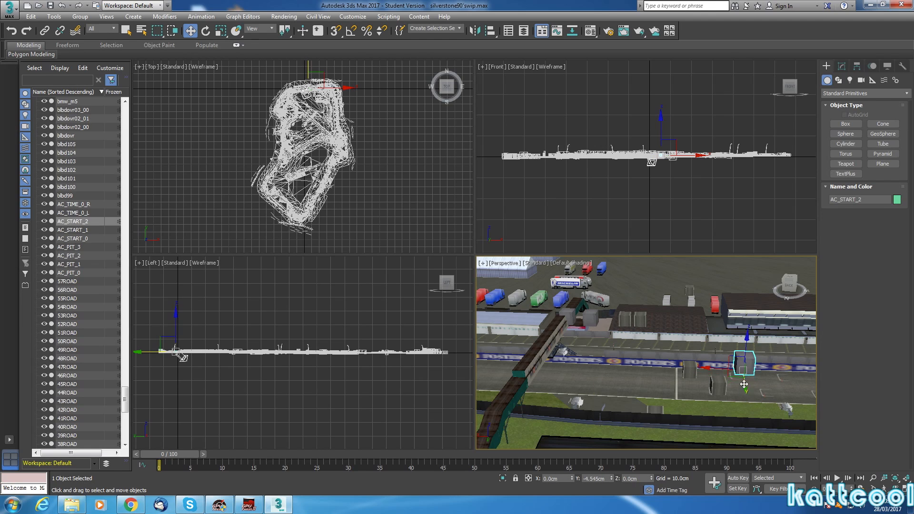
# Step: Move AC_START_2 into a marked grid slot and lower it onto the track surface
pyautogui.moveTo(744, 365); pyautogui.dragTo(745, 347)
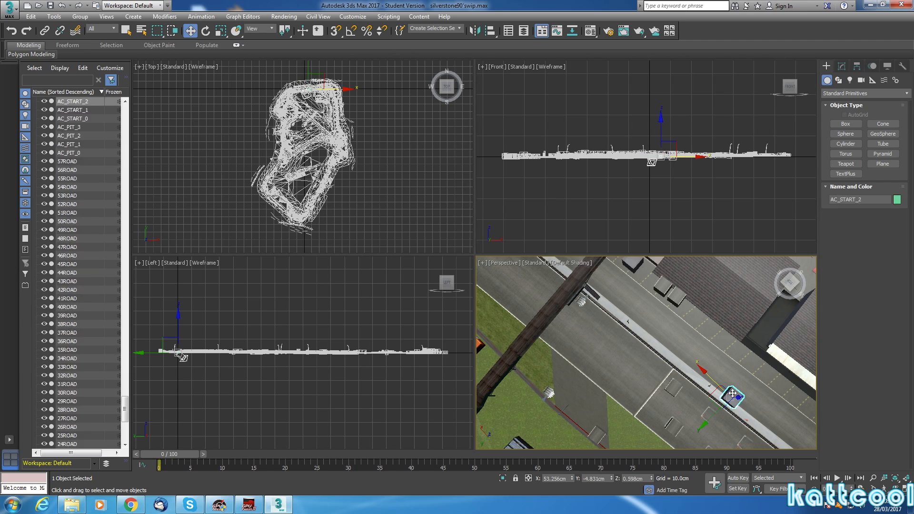
pyautogui.moveTo(731, 393); pyautogui.dragTo(711, 417)
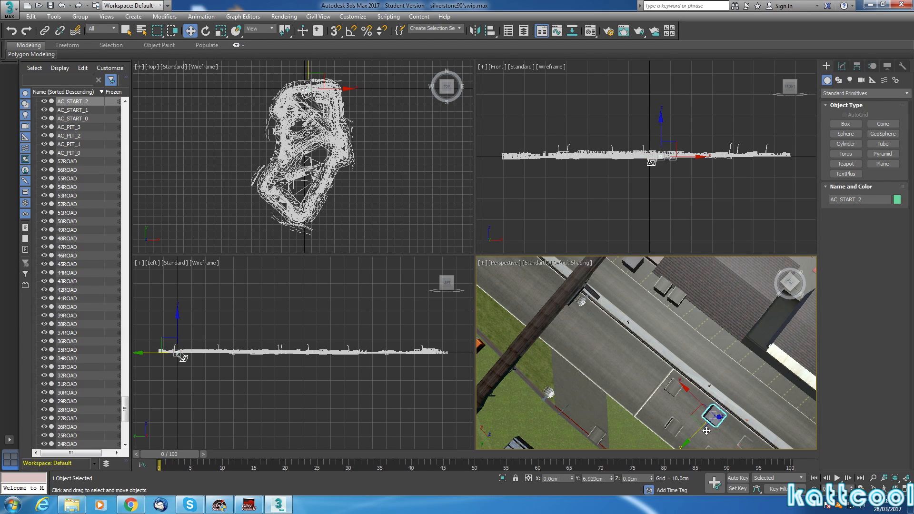
pyautogui.moveTo(708, 431); pyautogui.dragTo(716, 420)
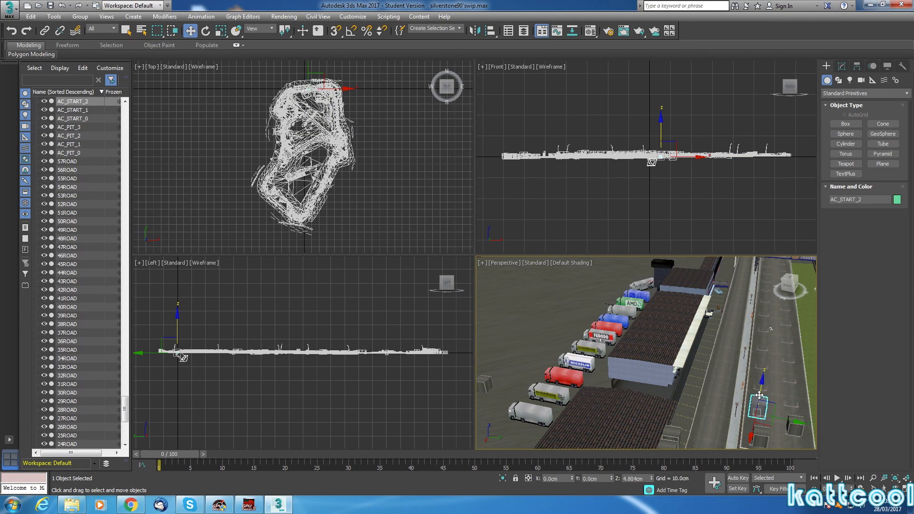
pyautogui.moveTo(761, 395); pyautogui.dragTo(757, 407)
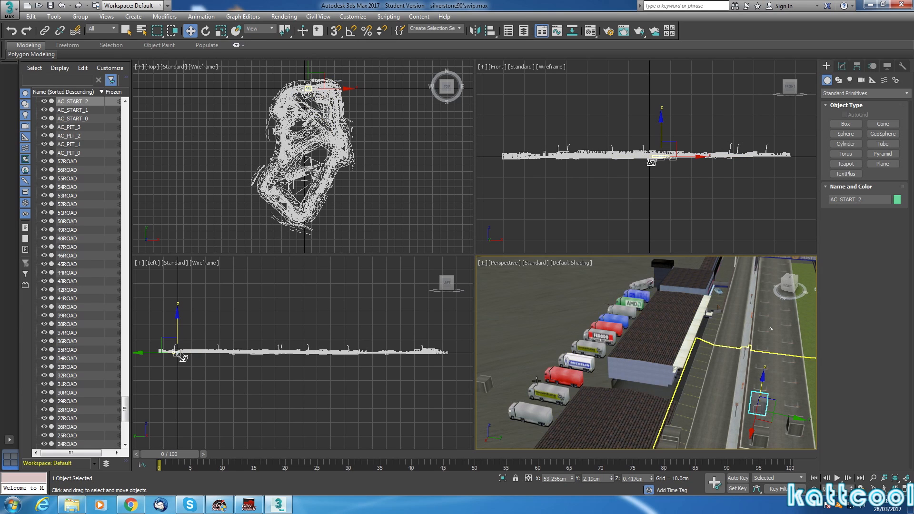
# Step: Maximize the Perspective viewport to fill the workspace, showing the starting grid
pyautogui.click(480, 263)
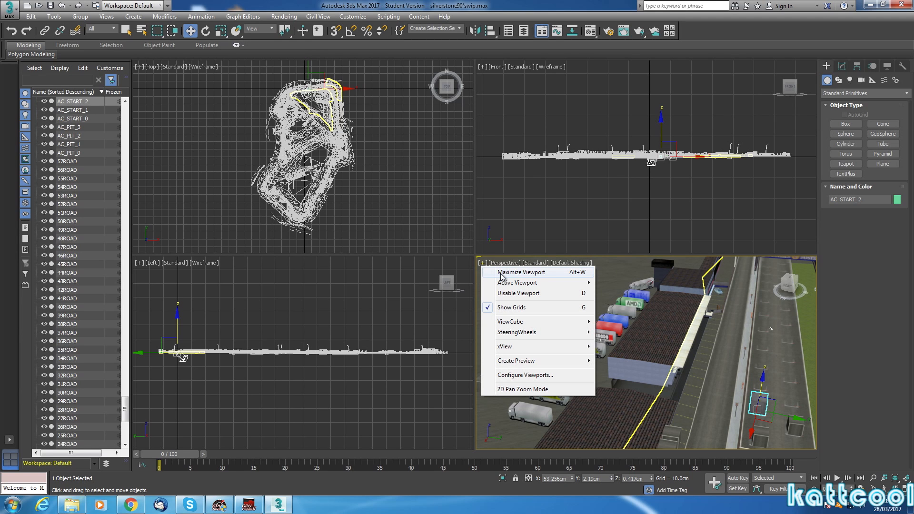
pyautogui.click(520, 273)
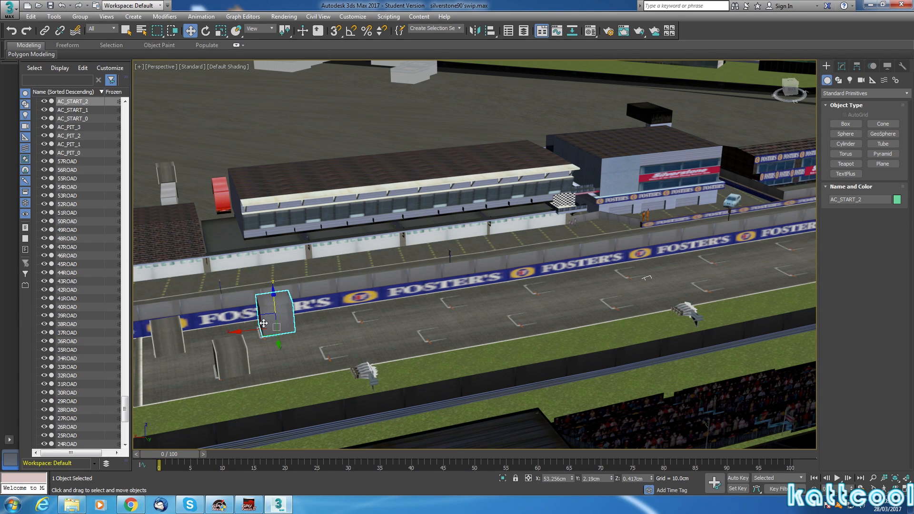
pyautogui.moveTo(497, 329)
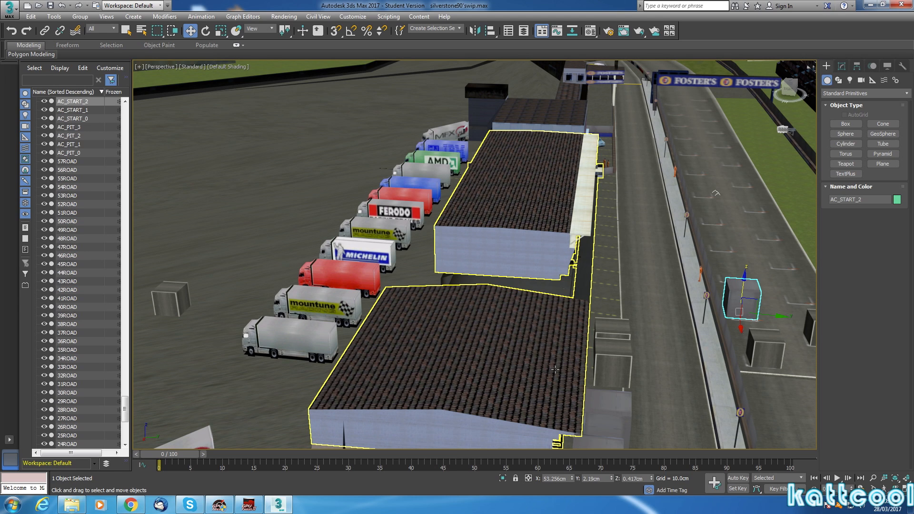
pyautogui.moveTo(552, 373)
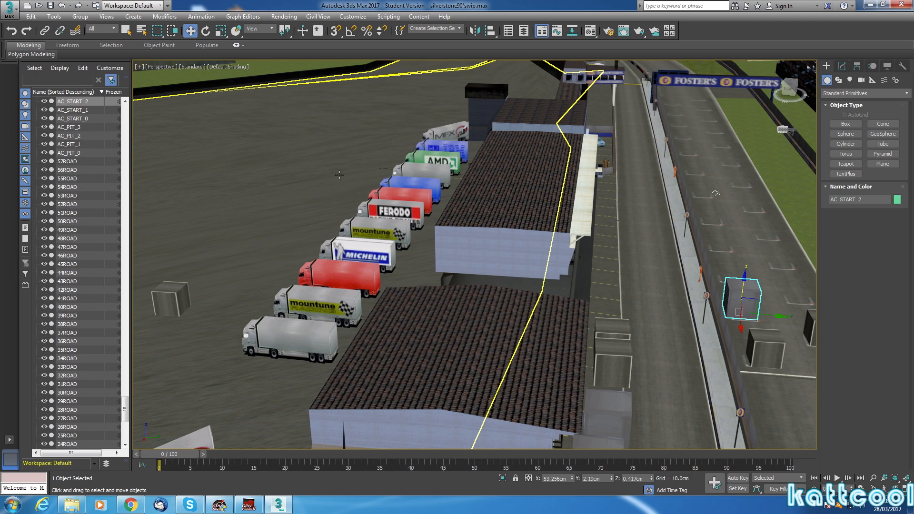
pyautogui.moveTo(339, 175)
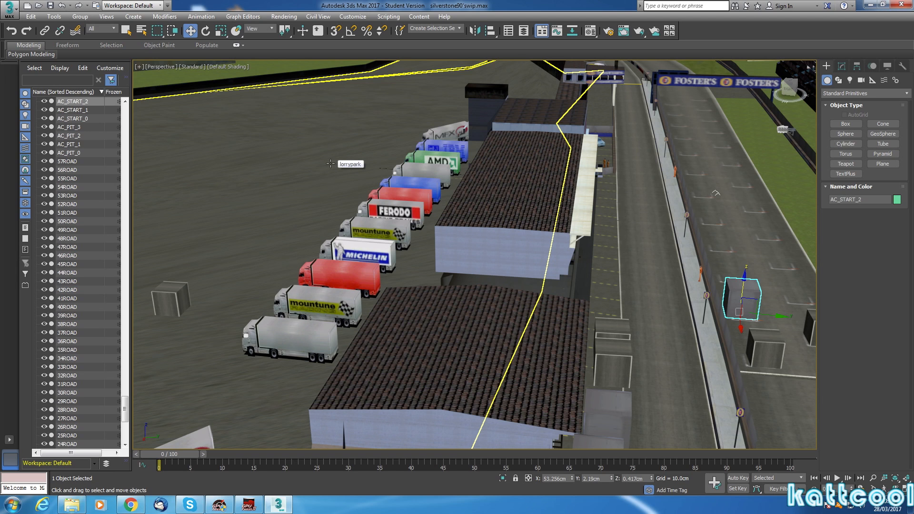
# Step: Select the row of parked lorries in the lorry park behind the pit garages
pyautogui.click(300, 338)
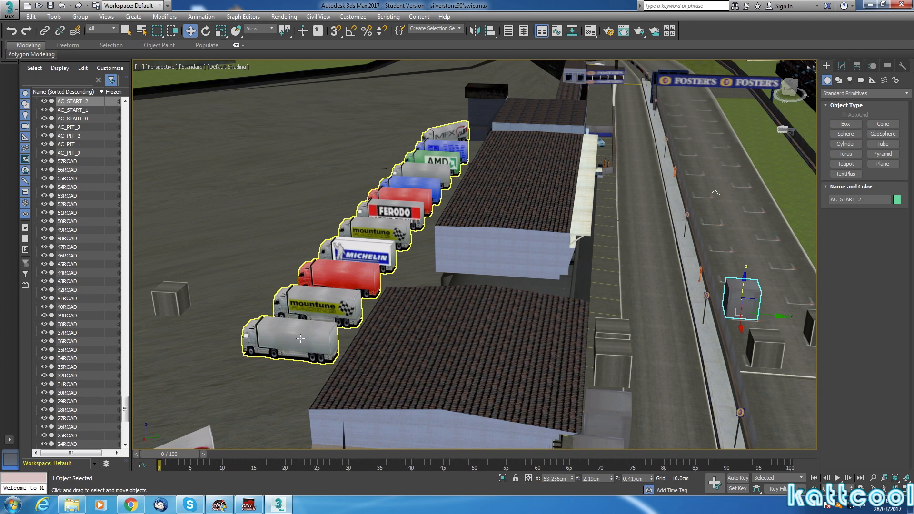